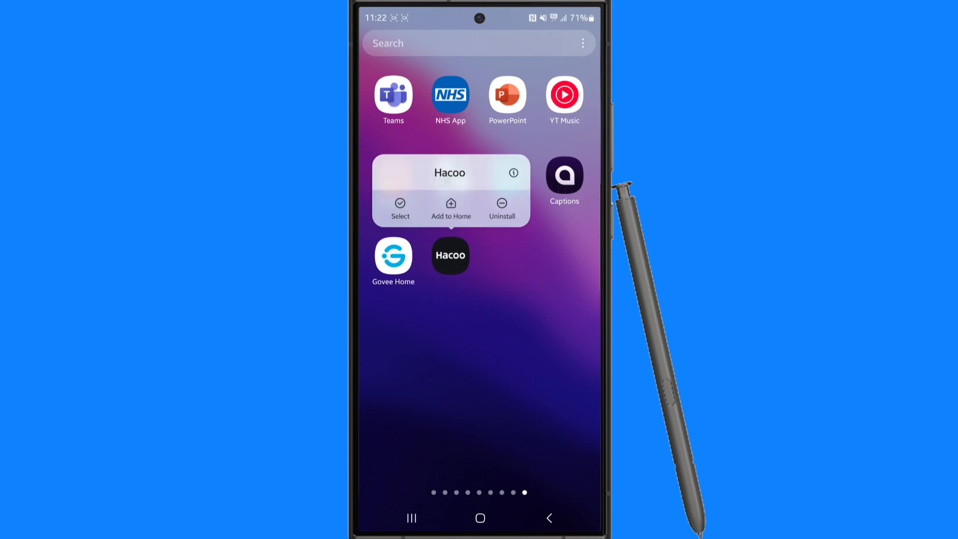
- Select AliExpress and Hacoo, put them in a new folder, and name it 'Ydnsifbd'
{"action": "left_click", "coordinate": [400, 208]}
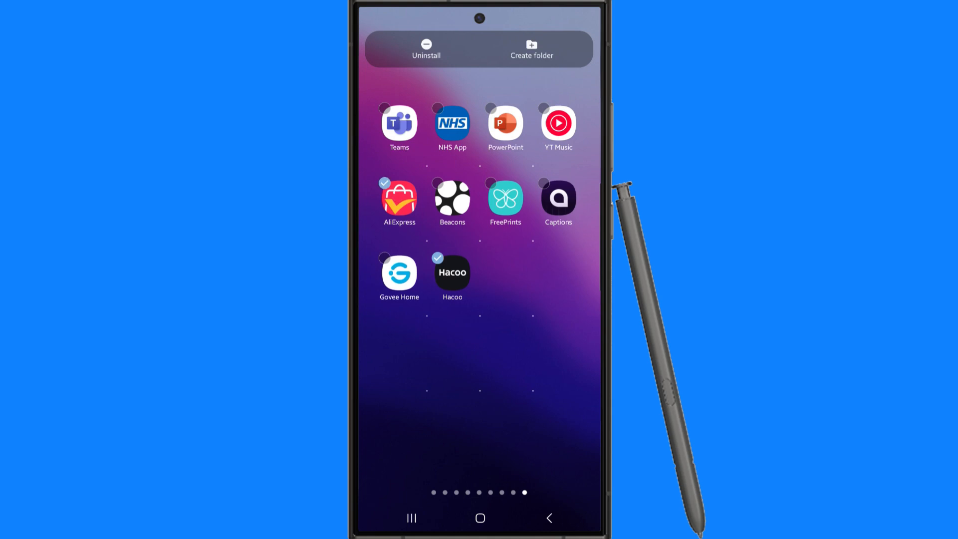
{"action": "left_click", "coordinate": [531, 49]}
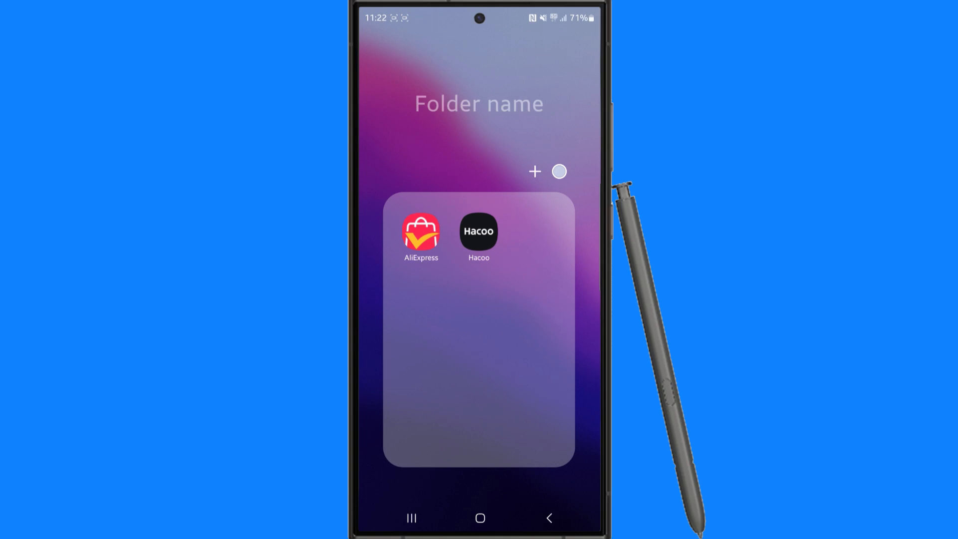
{"action": "left_click", "coordinate": [479, 103]}
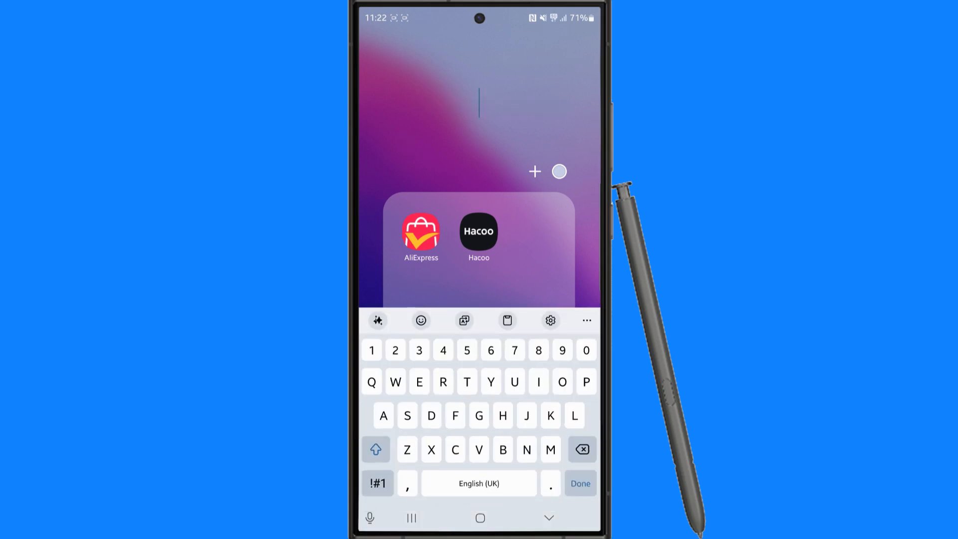
{"action": "left_click", "coordinate": [579, 483]}
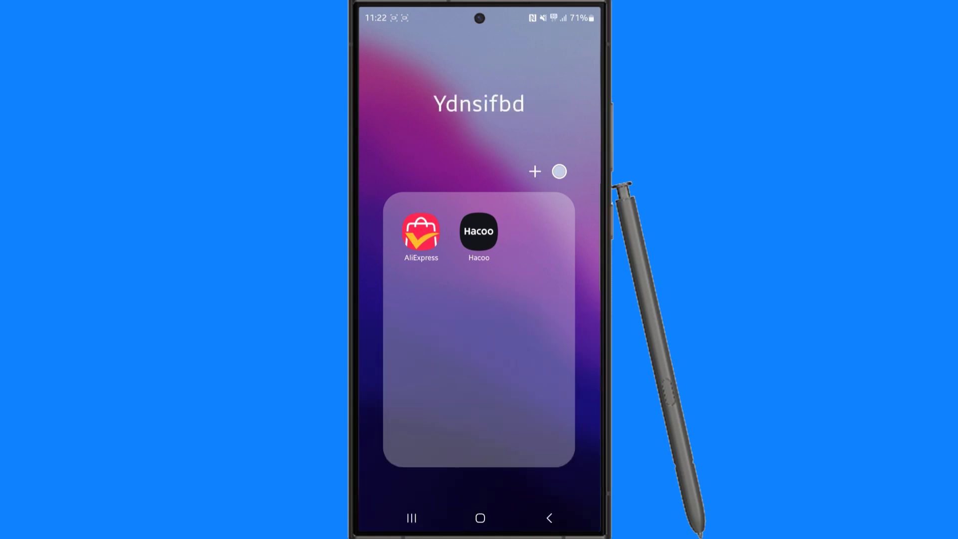